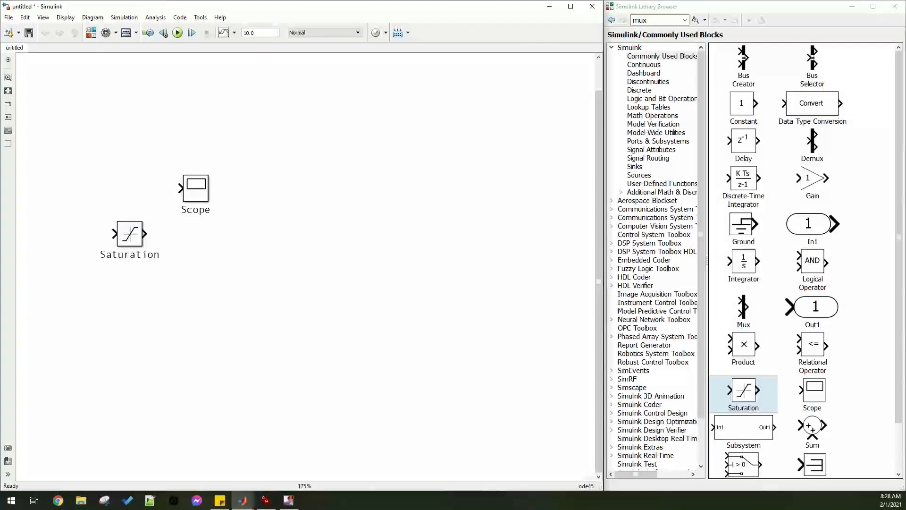
- Add a block, then style Scope line 1 dashed yellow and line 2 solid magenta, width 2.0
left_click_drag(743, 263, 249, 223)
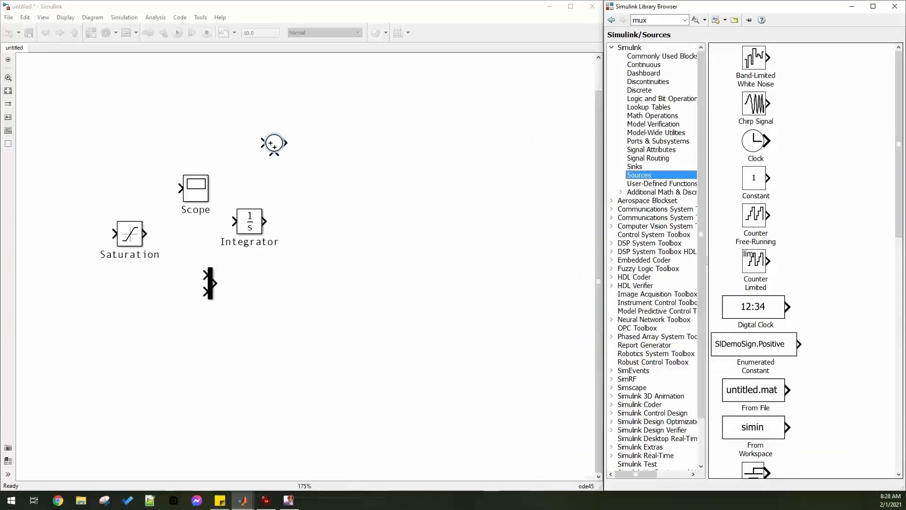
double_click(193, 187)
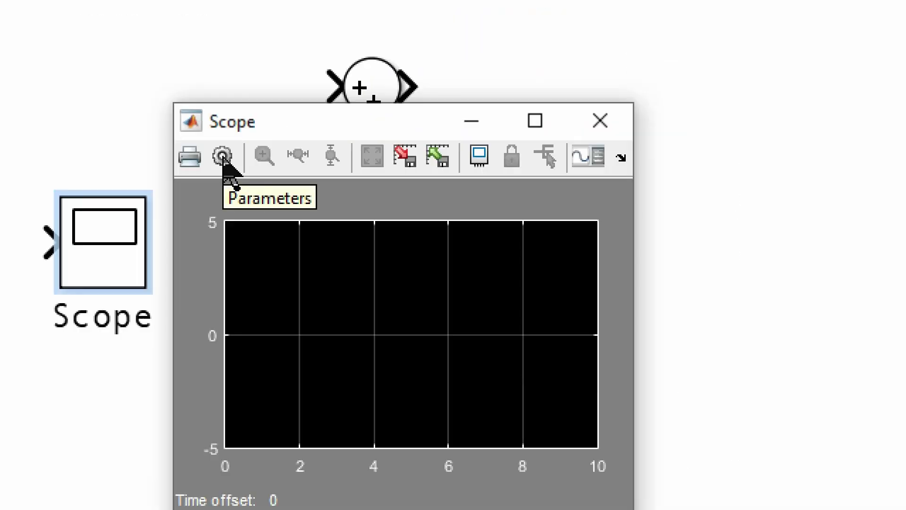
left_click(222, 156)
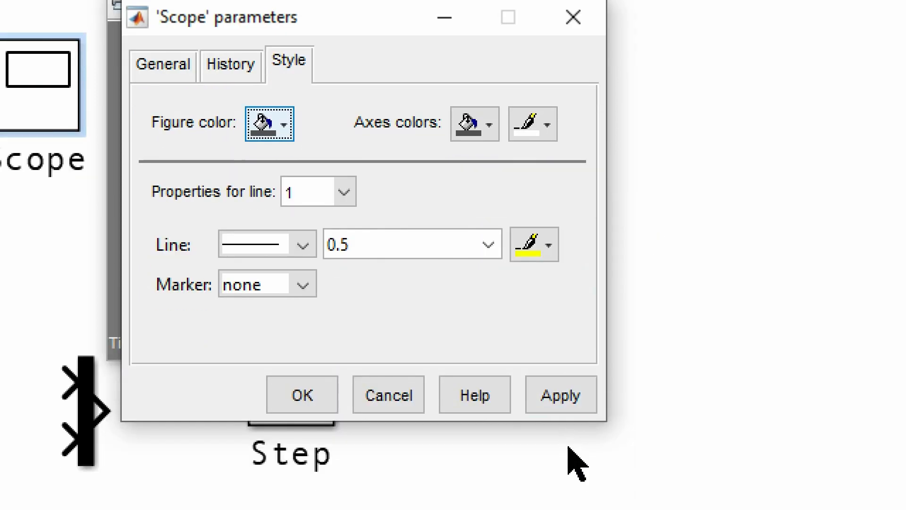
left_click(573, 243)
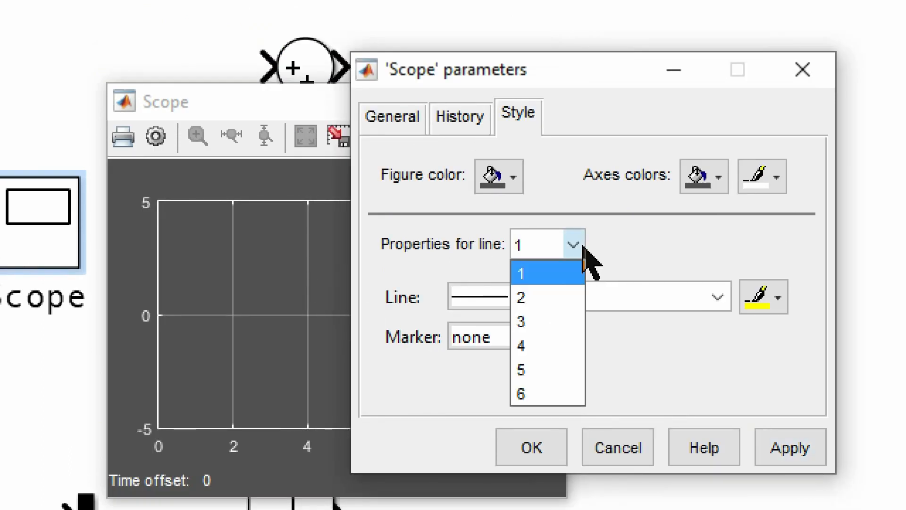
left_click(518, 272)
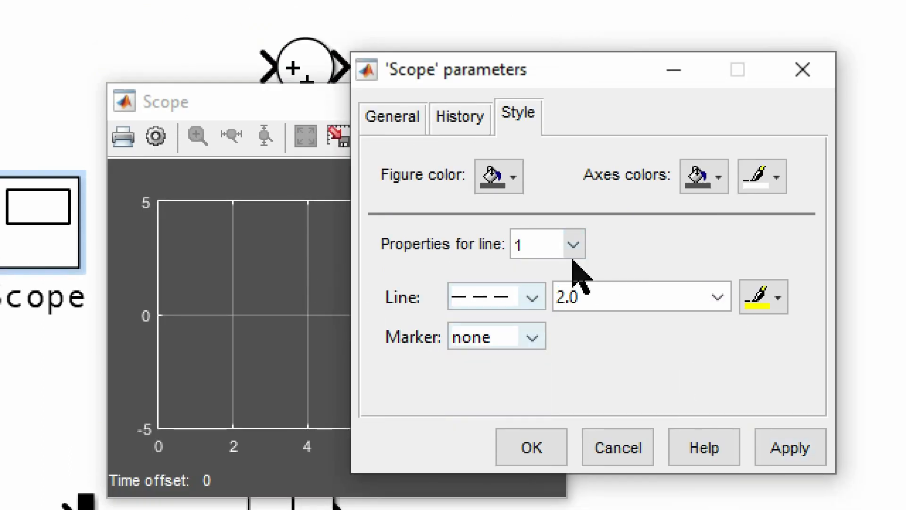
left_click(789, 437)
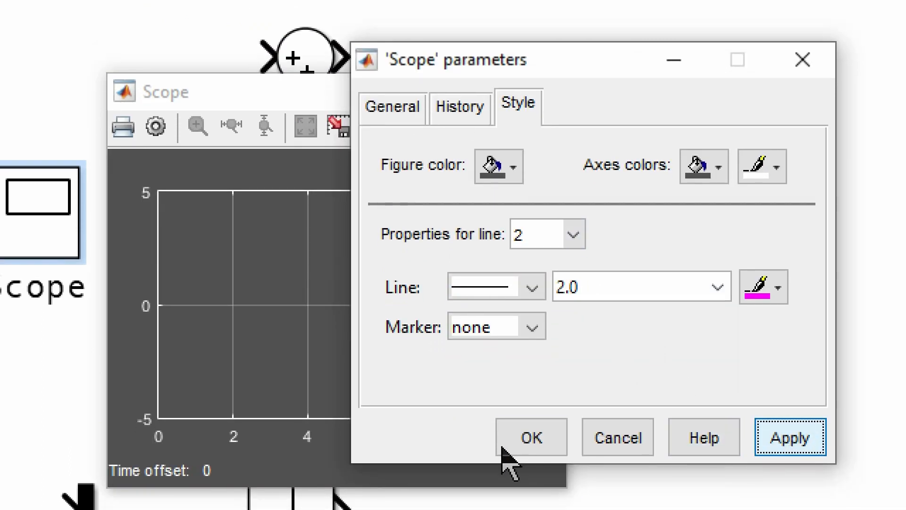
left_click(530, 436)
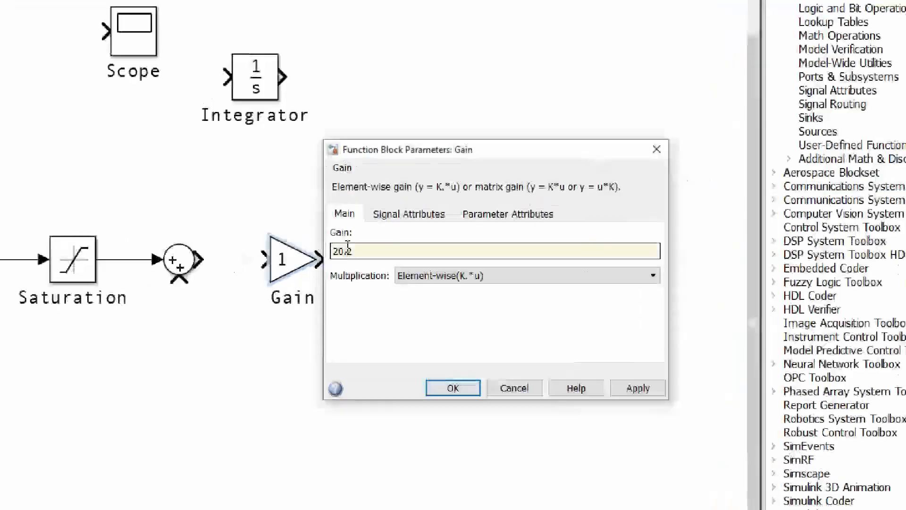
- Set the Gain to 20.2 and make the Sum block subtract the feedback signal (|+-)
left_click(452, 387)
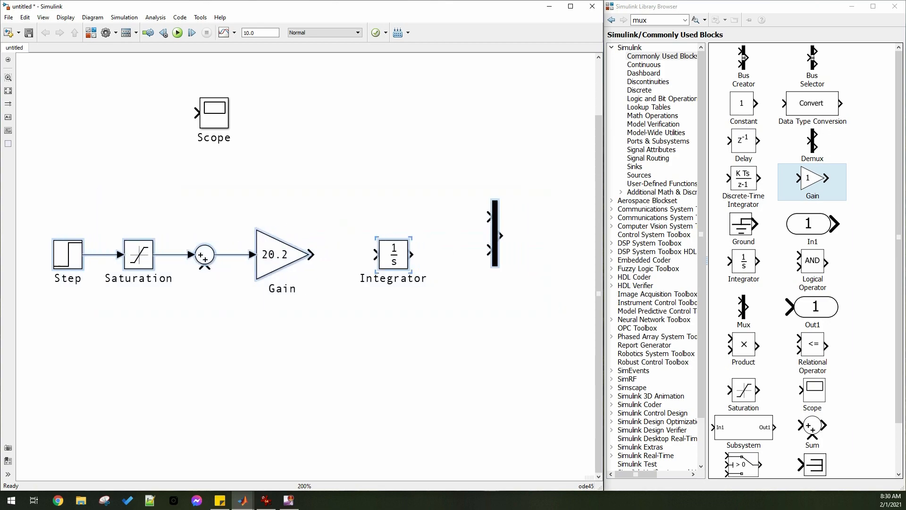
double_click(204, 254)
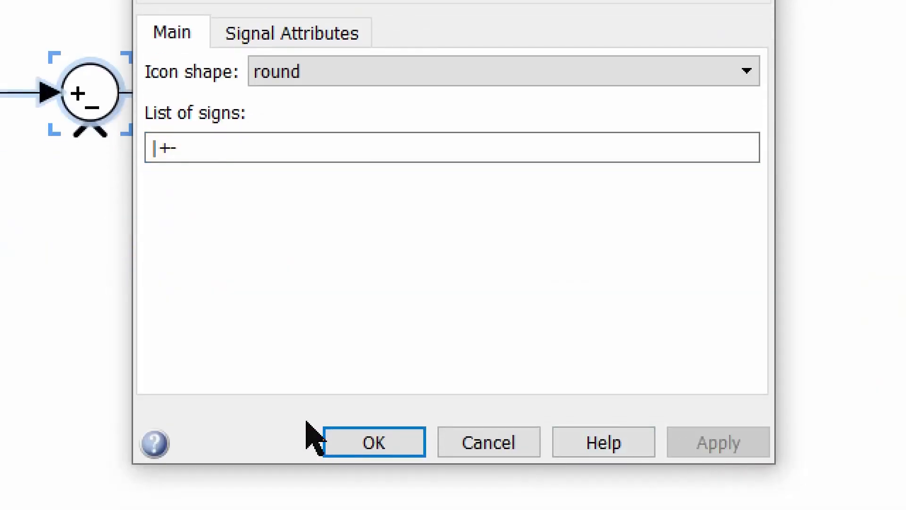
left_click(374, 442)
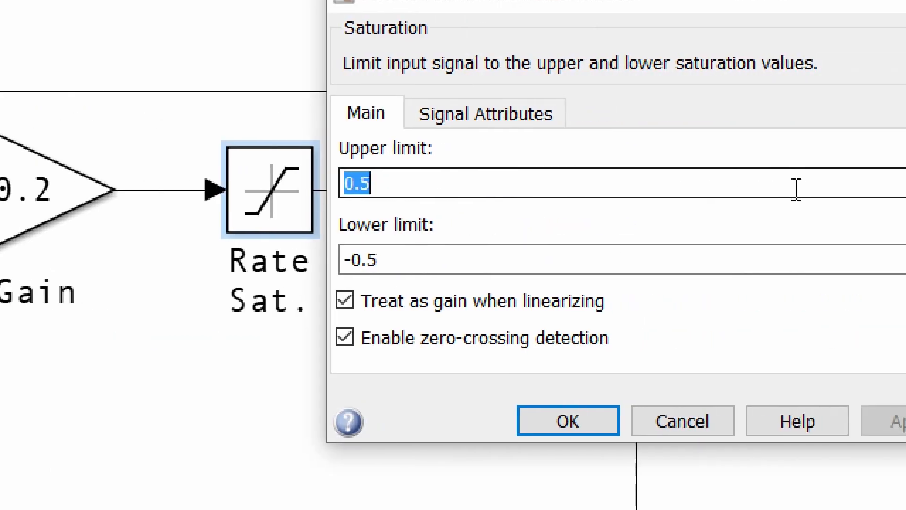
- Set the Rate Sat. limits to ±80 and the Step final value to 21
left_click(774, 420)
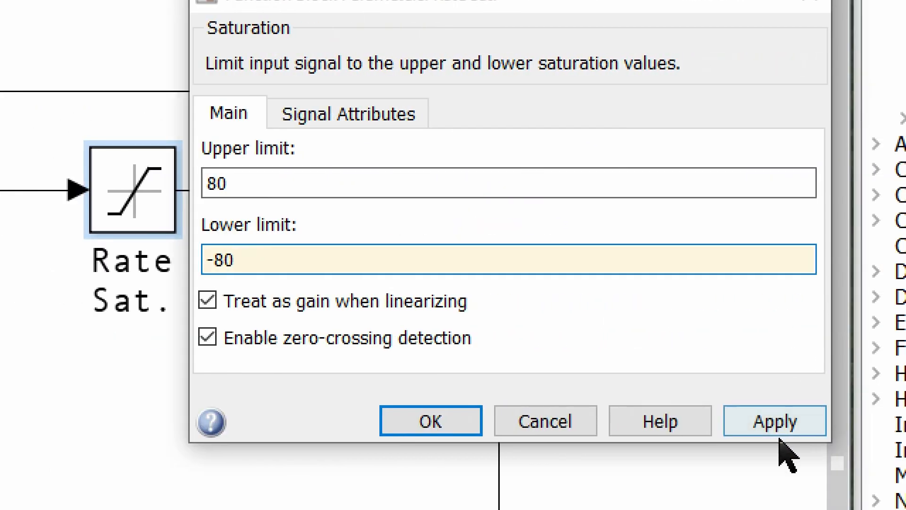
left_click(430, 420)
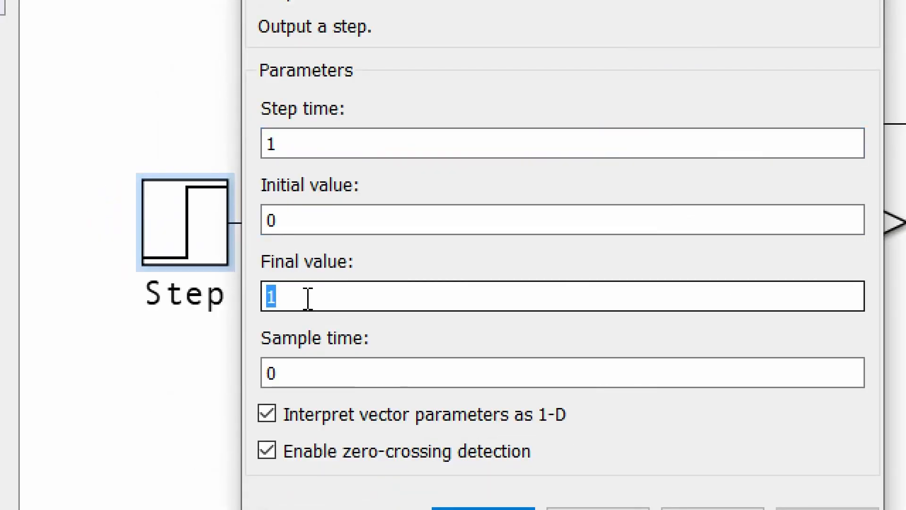
type("21")
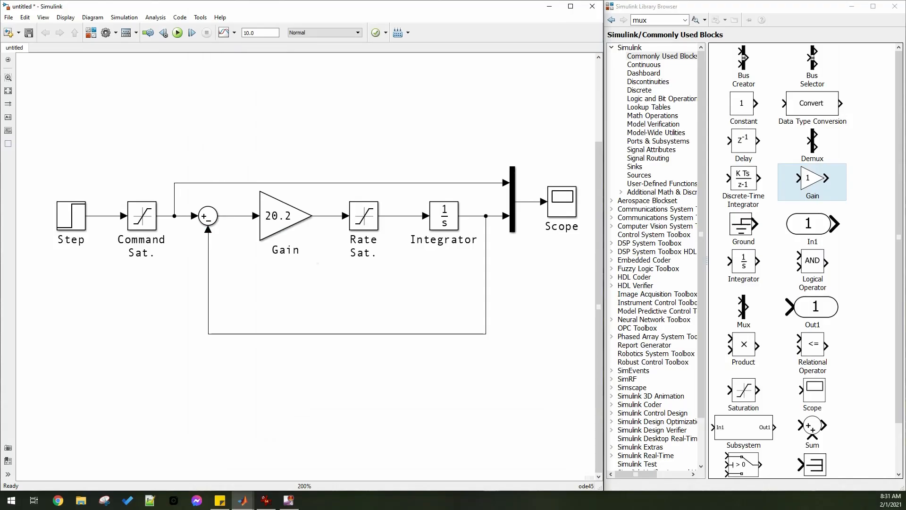
- Run the loop and zoom the Scope on the output rising to the command of about 21
left_click(176, 32)
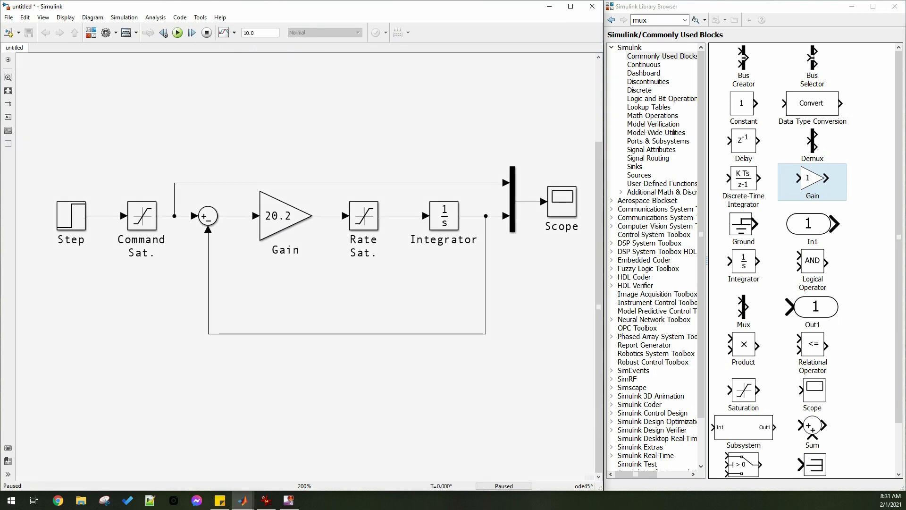
left_click(206, 32)
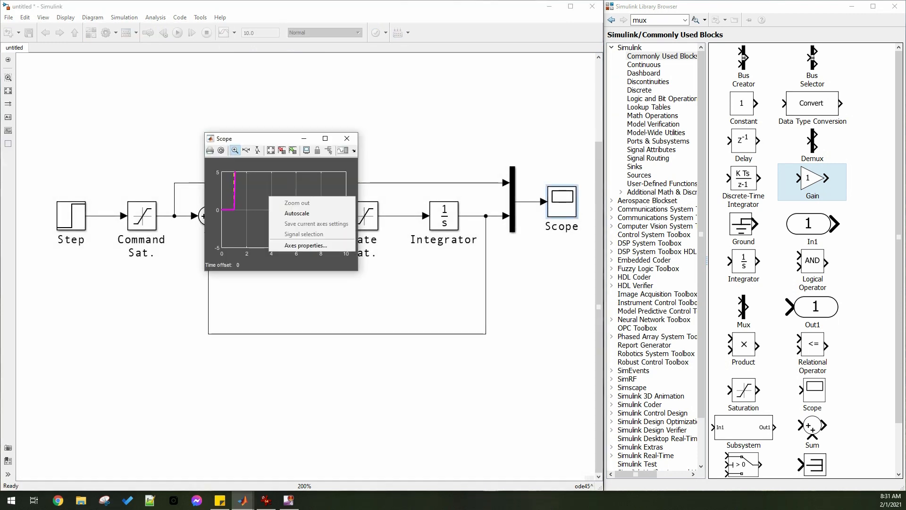
left_click(296, 213)
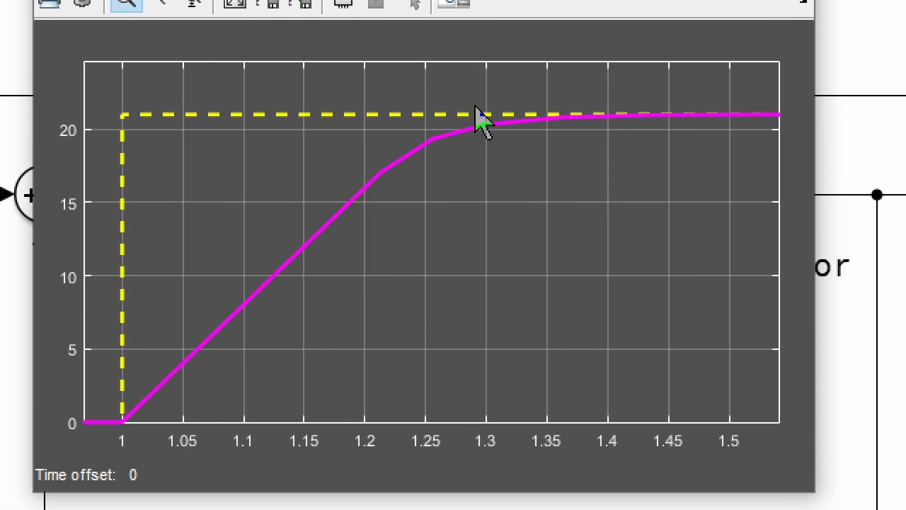
mouse_move(678, 133)
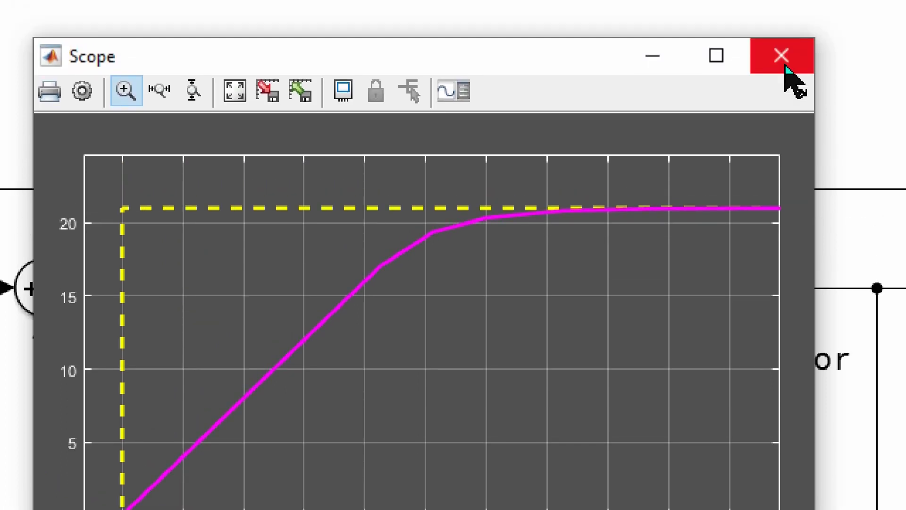
left_click(781, 55)
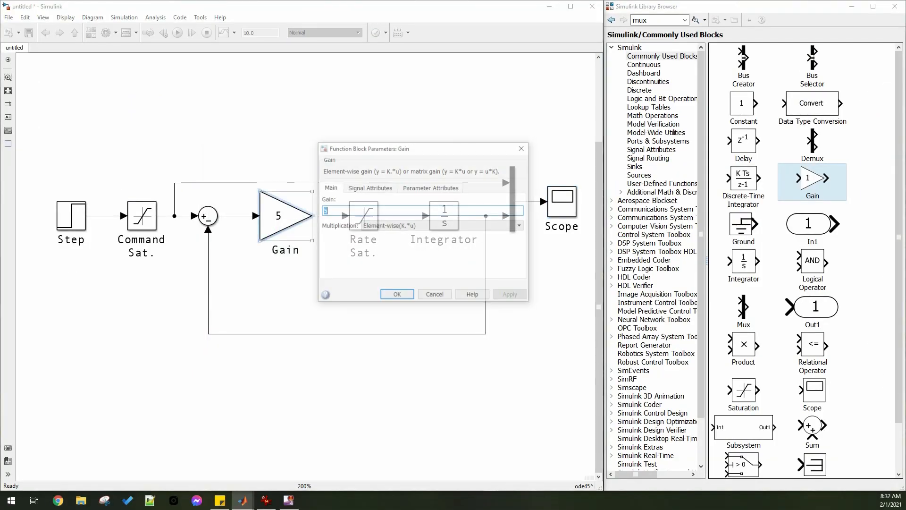
- Set the Gain to 5, rerun and autoscale the Scope to see the slow climb toward 21
left_click(396, 294)
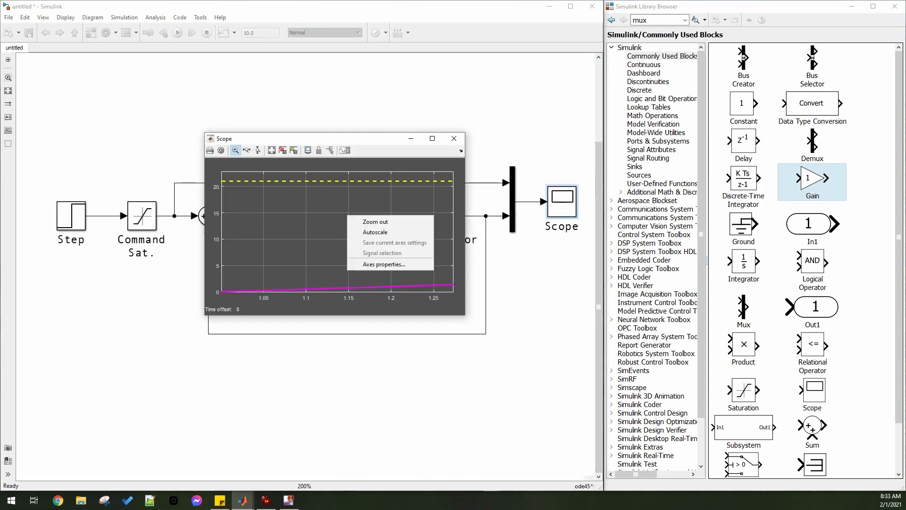
left_click(375, 232)
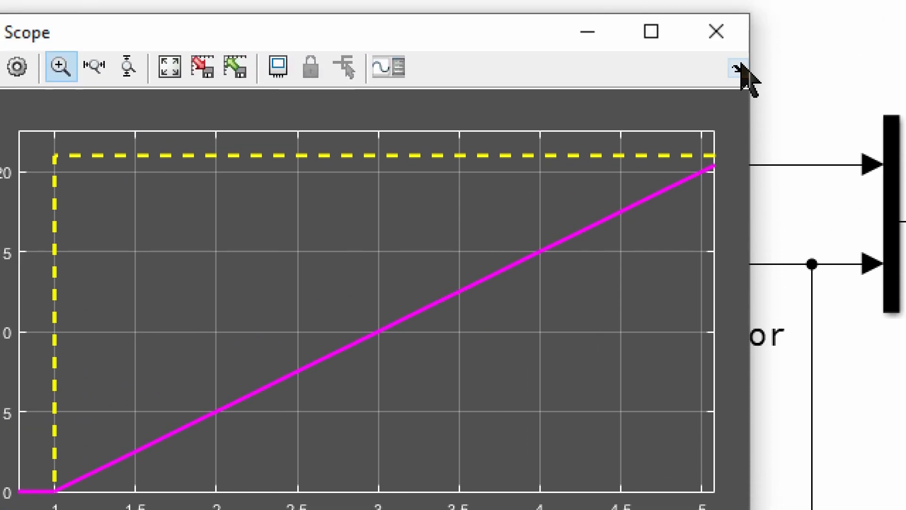
left_click(715, 31)
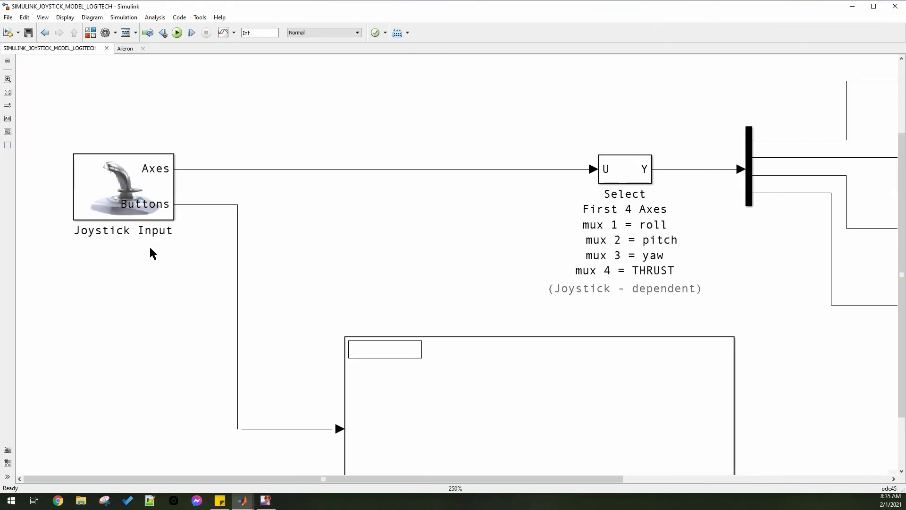
left_click(122, 187)
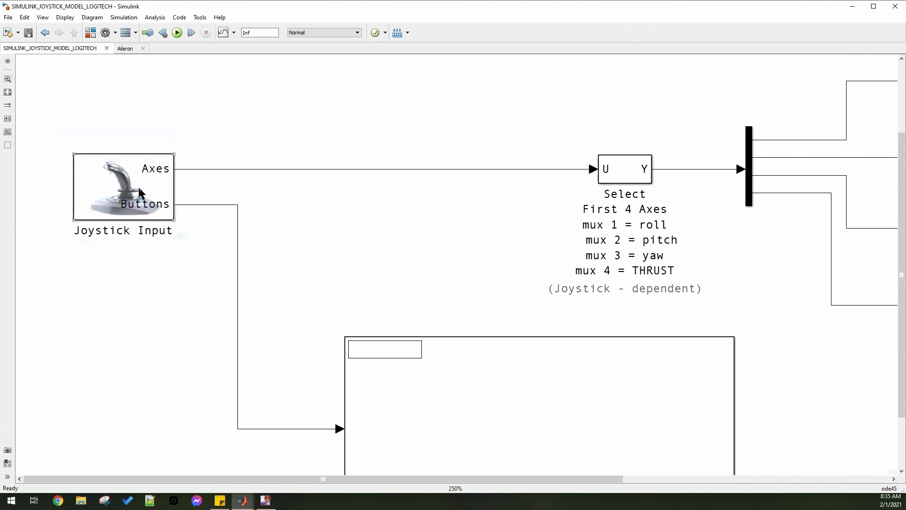
double_click(123, 187)
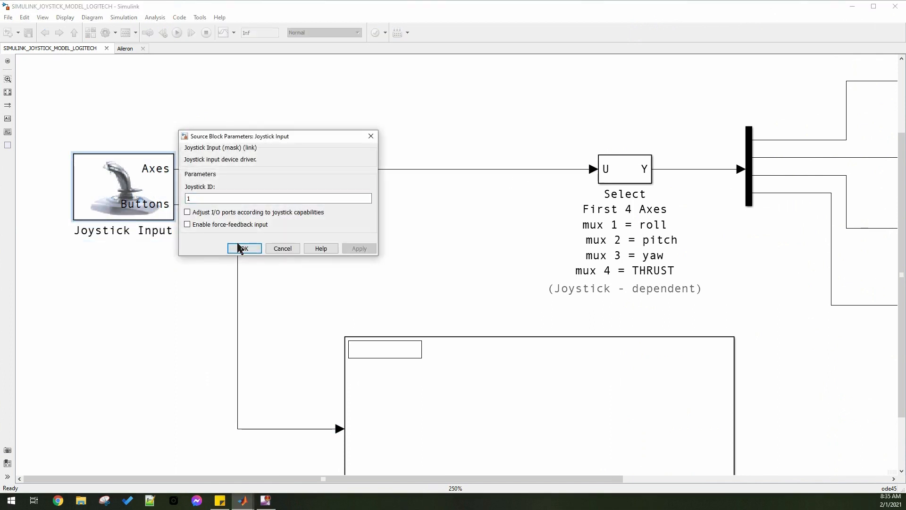
left_click(244, 248)
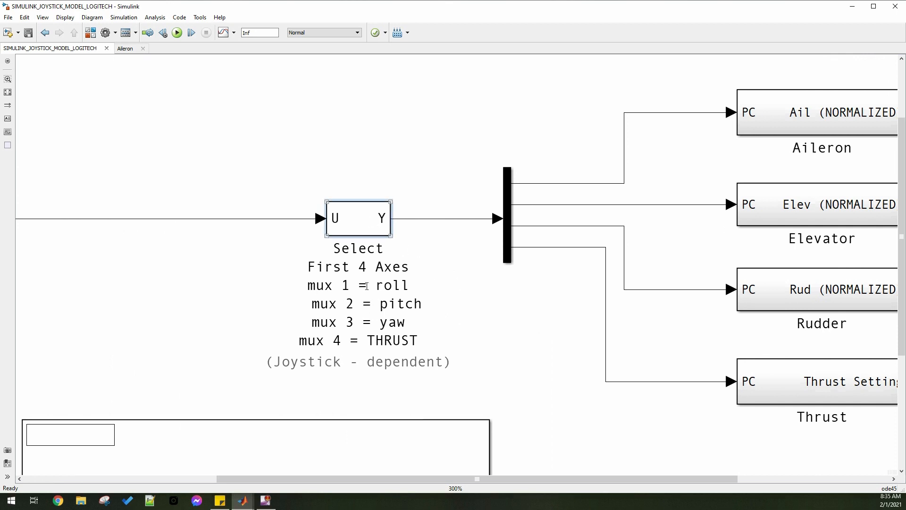
double_click(358, 218)
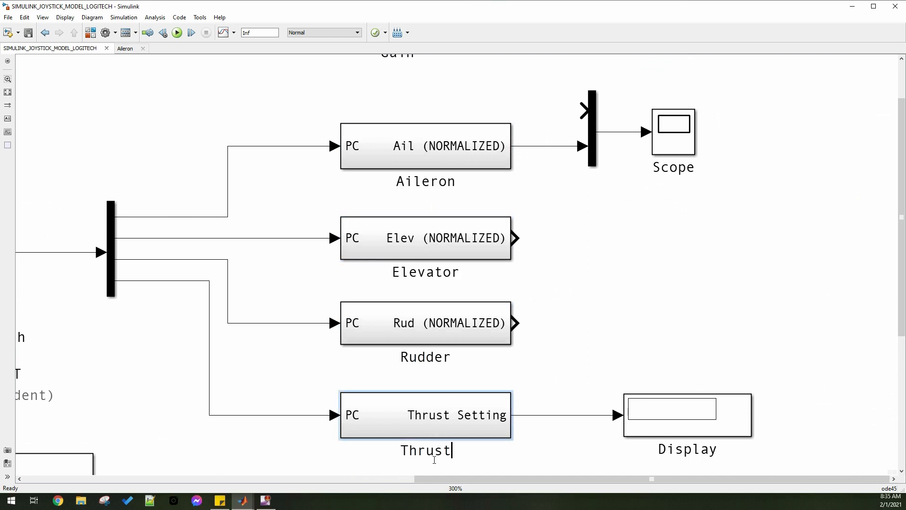
- Inspect the Thrust subsystem's 0.5 ADD constant and return to the top-level model
double_click(425, 414)
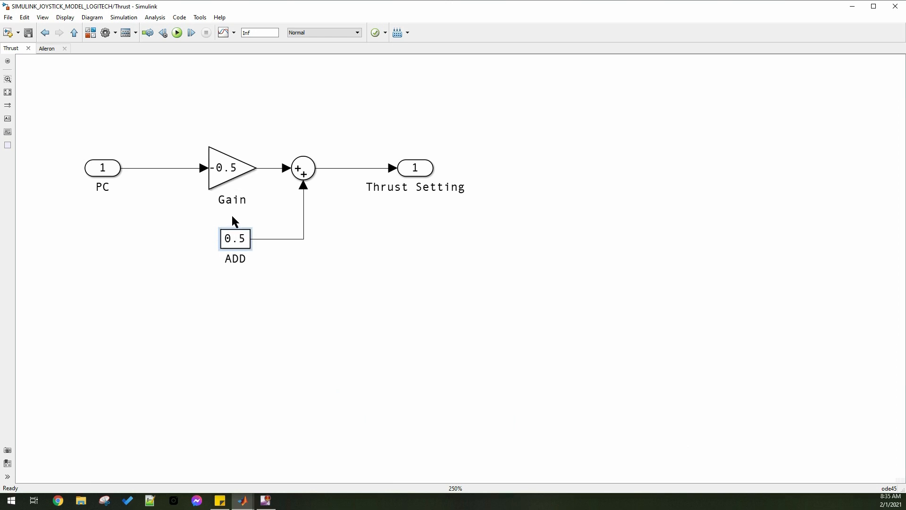
left_click(232, 168)
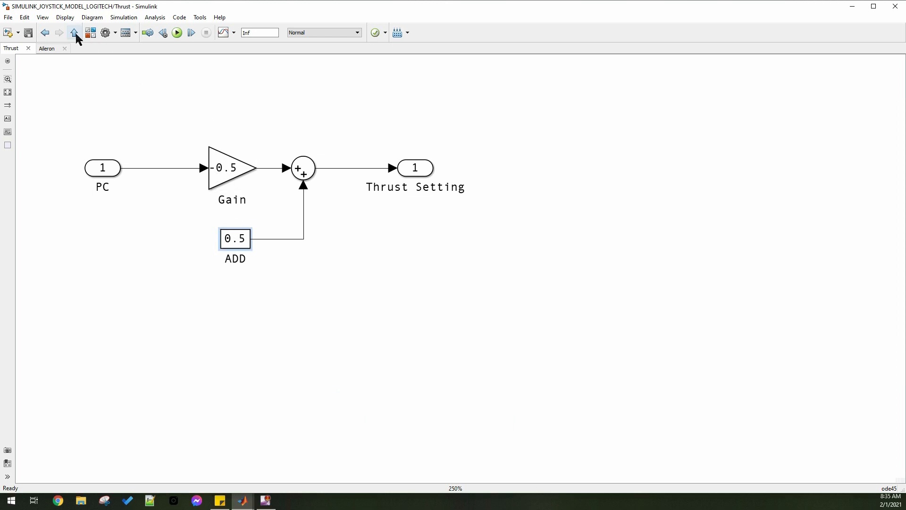
left_click(73, 32)
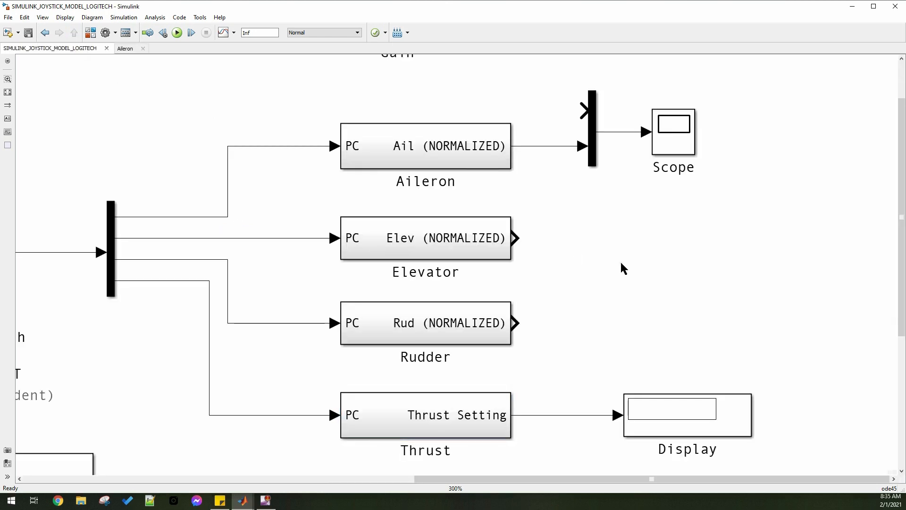
- Remove the mux before the Scope and wire the Aileron output straight to it
left_click(590, 130)
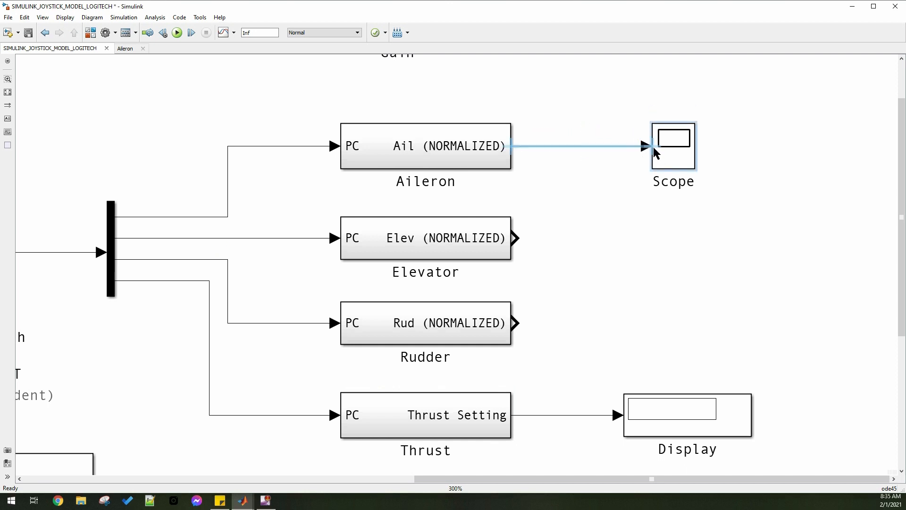
left_click(425, 146)
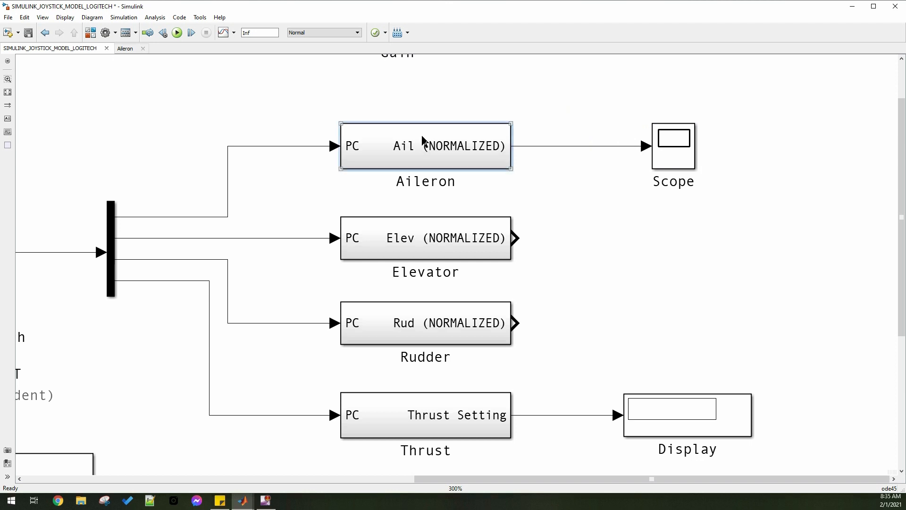
double_click(426, 146)
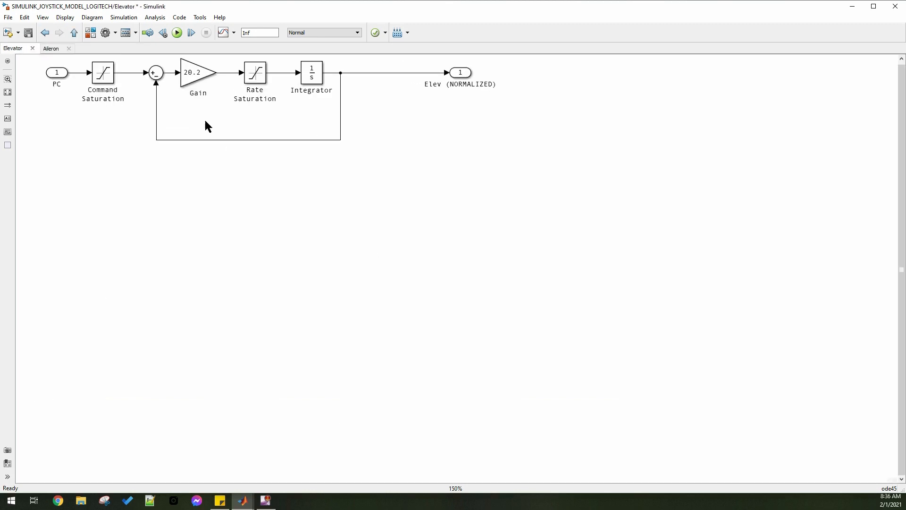
- Set the Elevator Rate Saturation upper limit to 120 and lower limit to -120
double_click(102, 72)
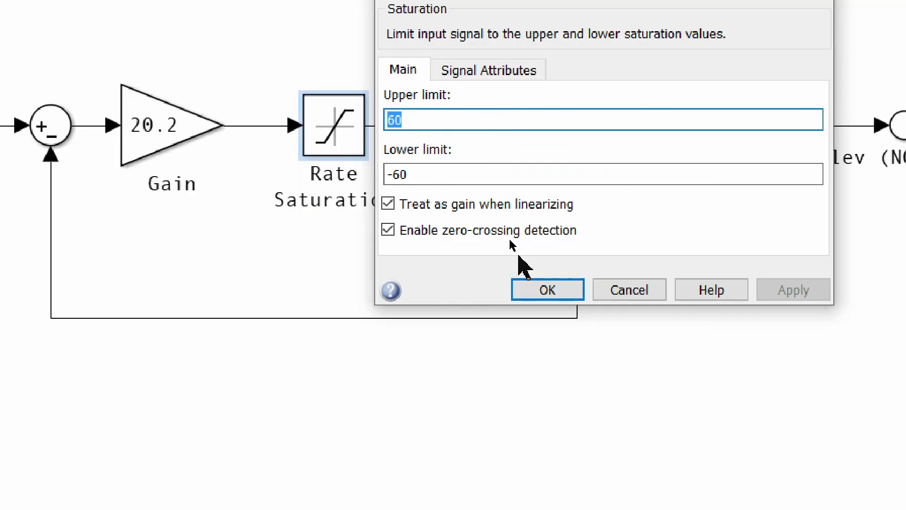
left_click(546, 289)
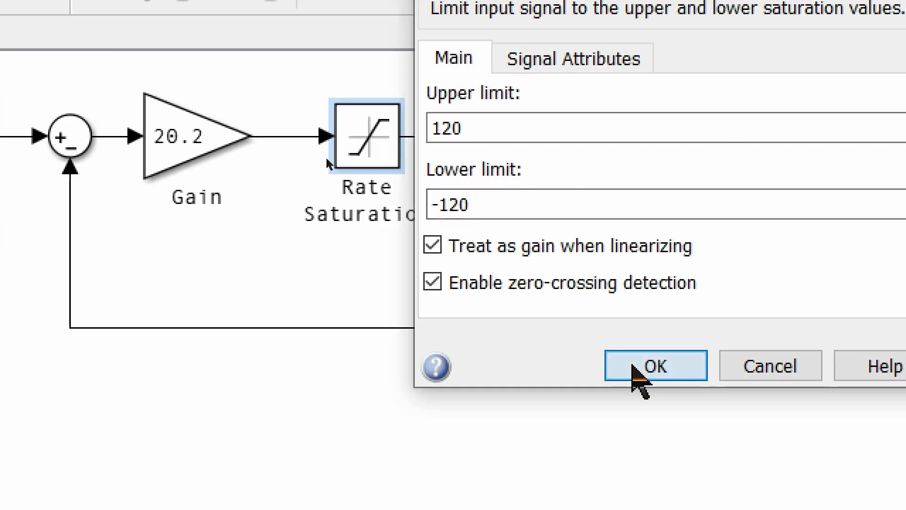
left_click(655, 365)
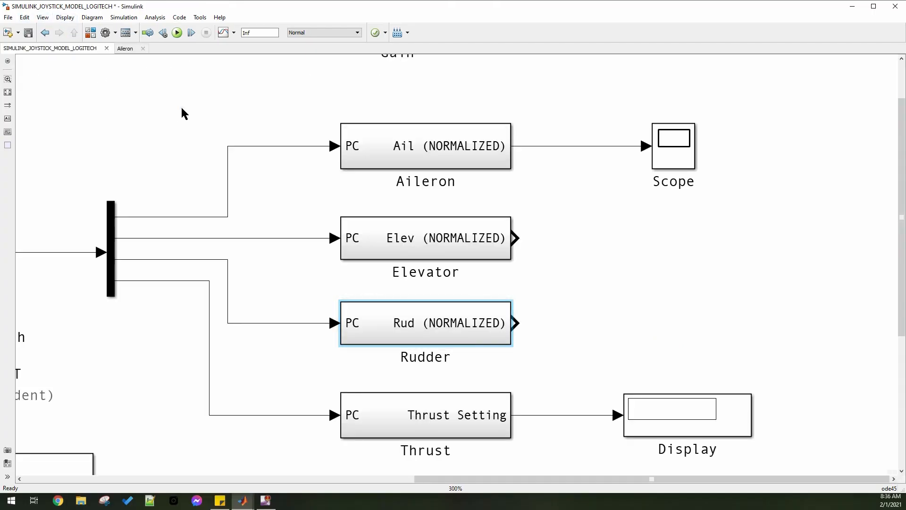
- Run the aileron signal live, then reconnect and run the Elevator signal on the Scope
left_click(176, 32)
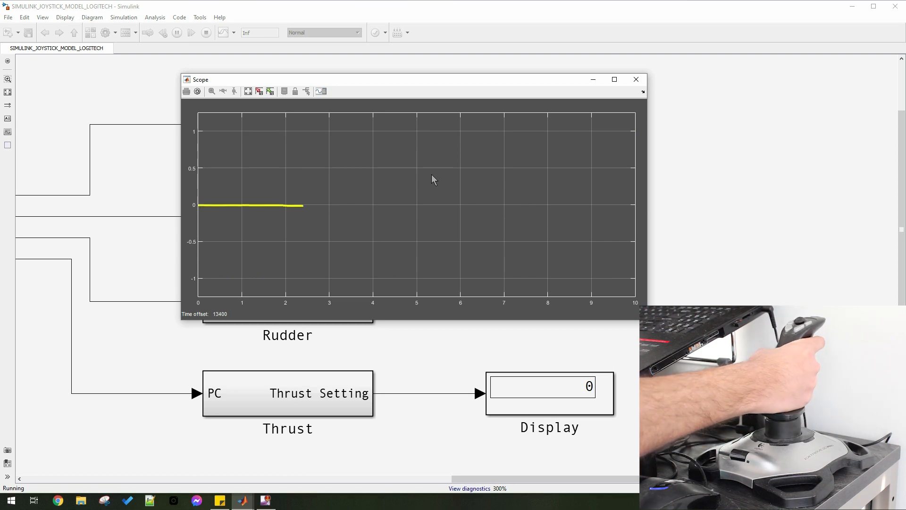
left_click(635, 79)
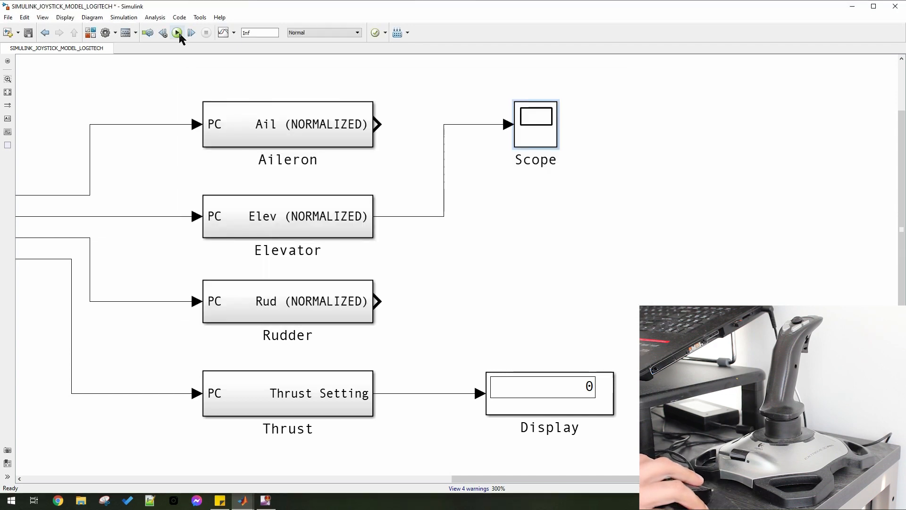
left_click(177, 32)
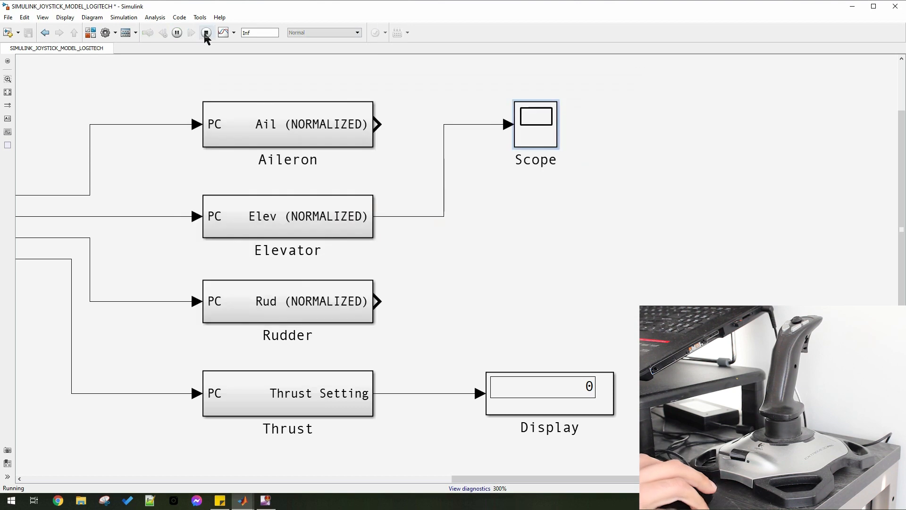
left_click(206, 32)
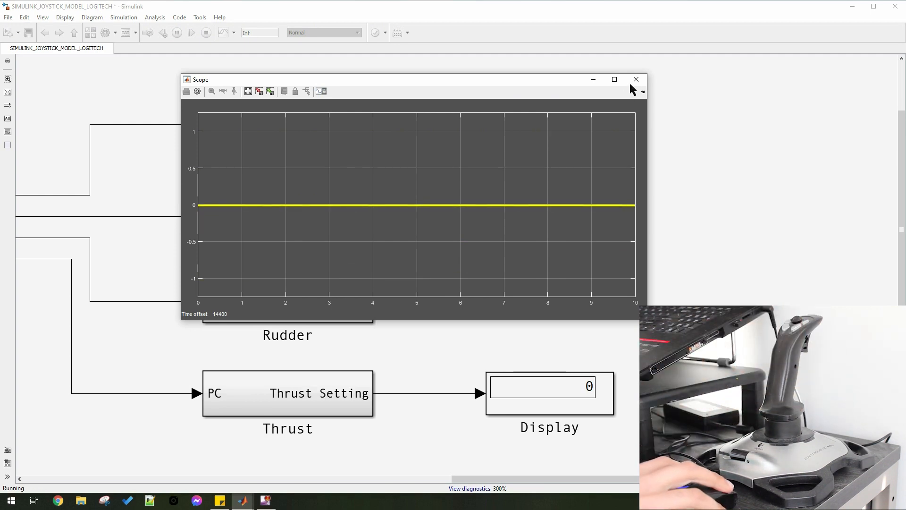
left_click(636, 80)
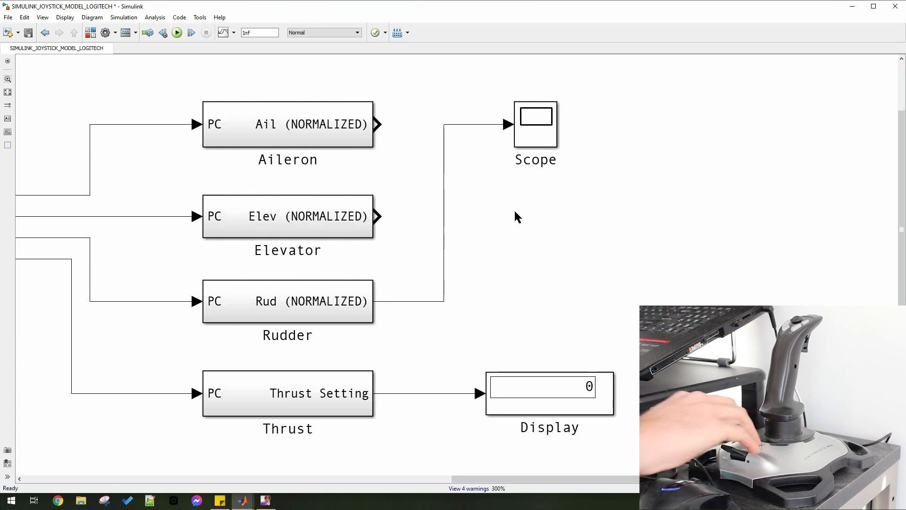
- Run the model with Rudder on the Scope and check the BUTTONS readouts
left_click(176, 32)
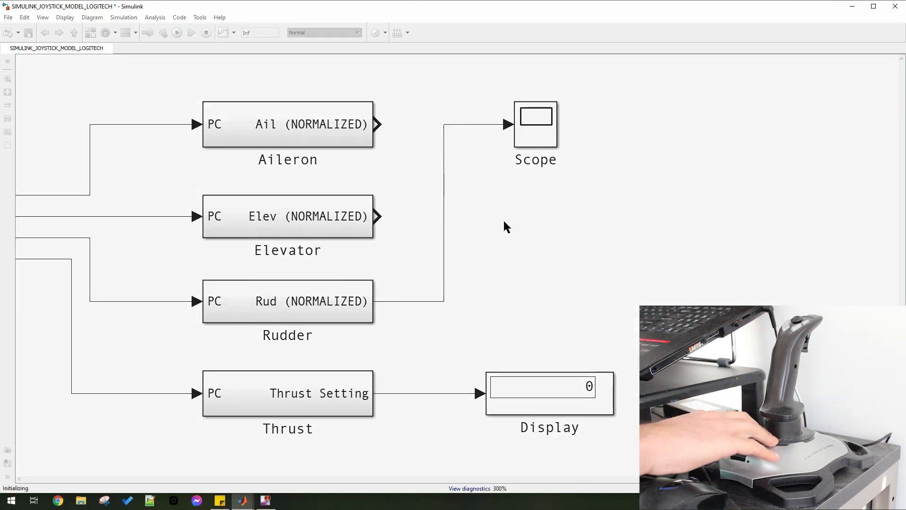
left_click(177, 32)
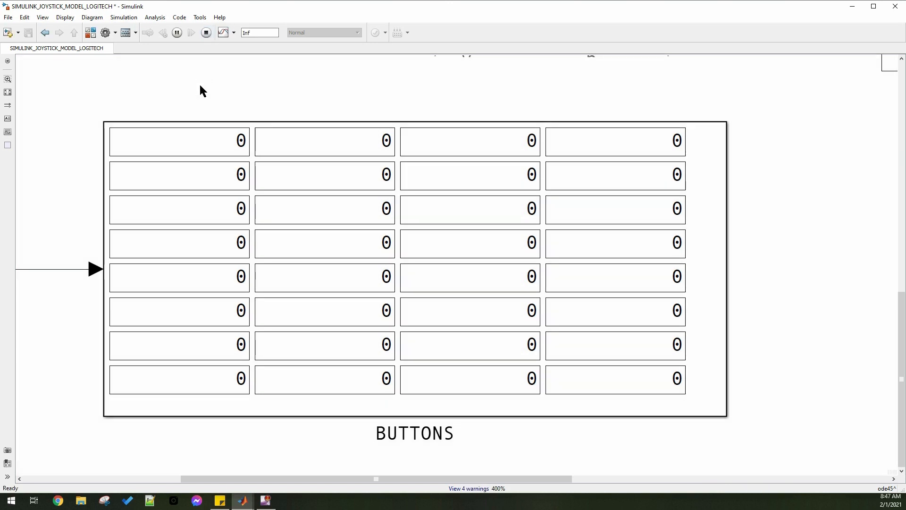
- Stop the live joystick simulation
left_click(176, 32)
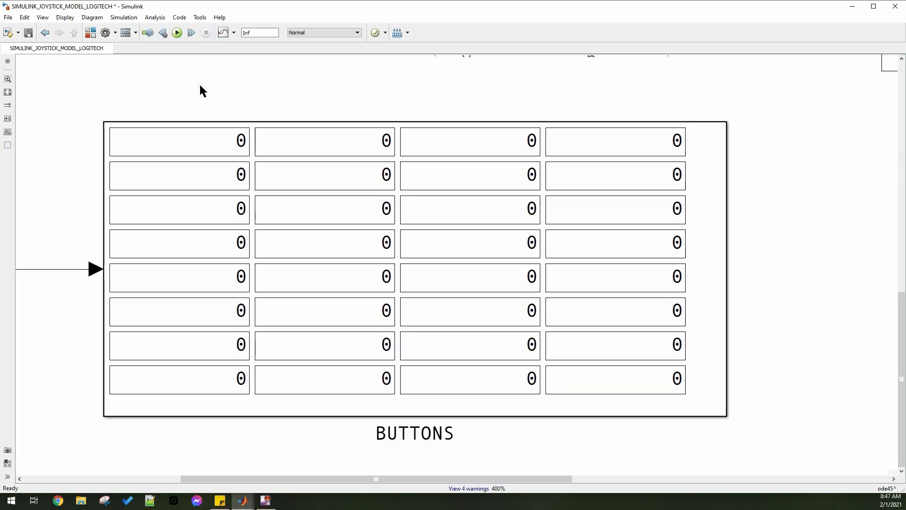